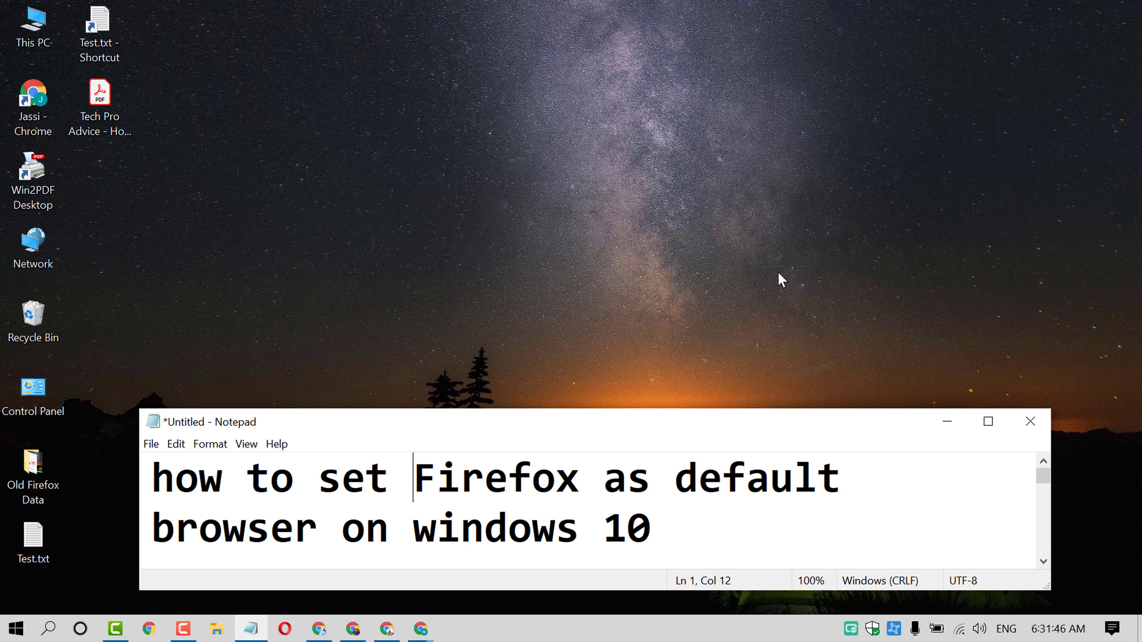
pyautogui.moveTo(759, 295)
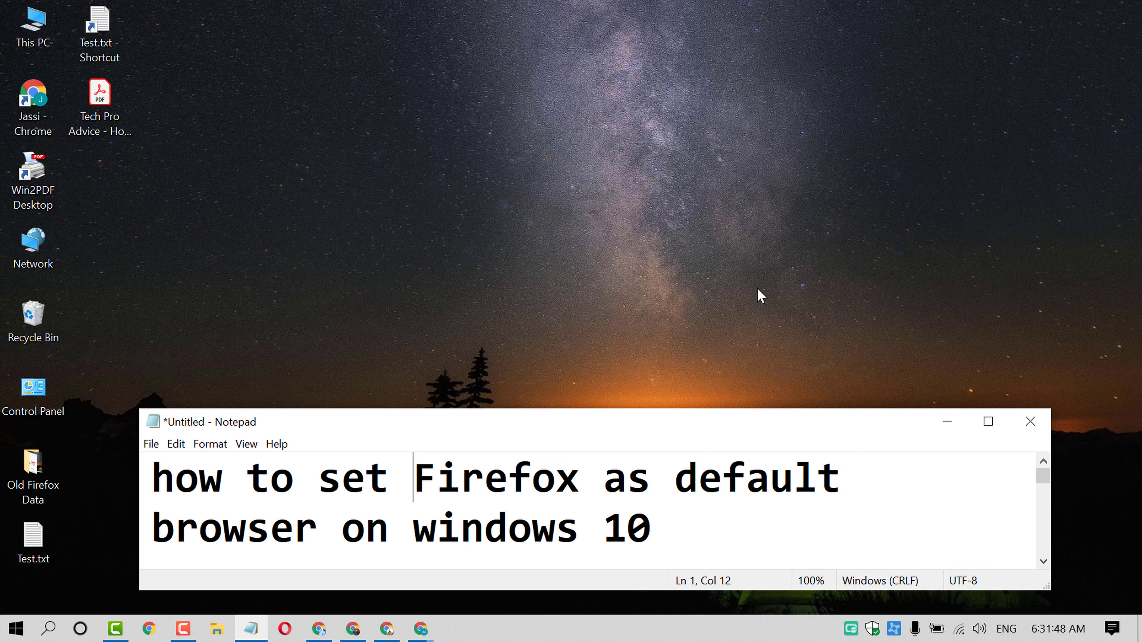
pyautogui.moveTo(652, 484)
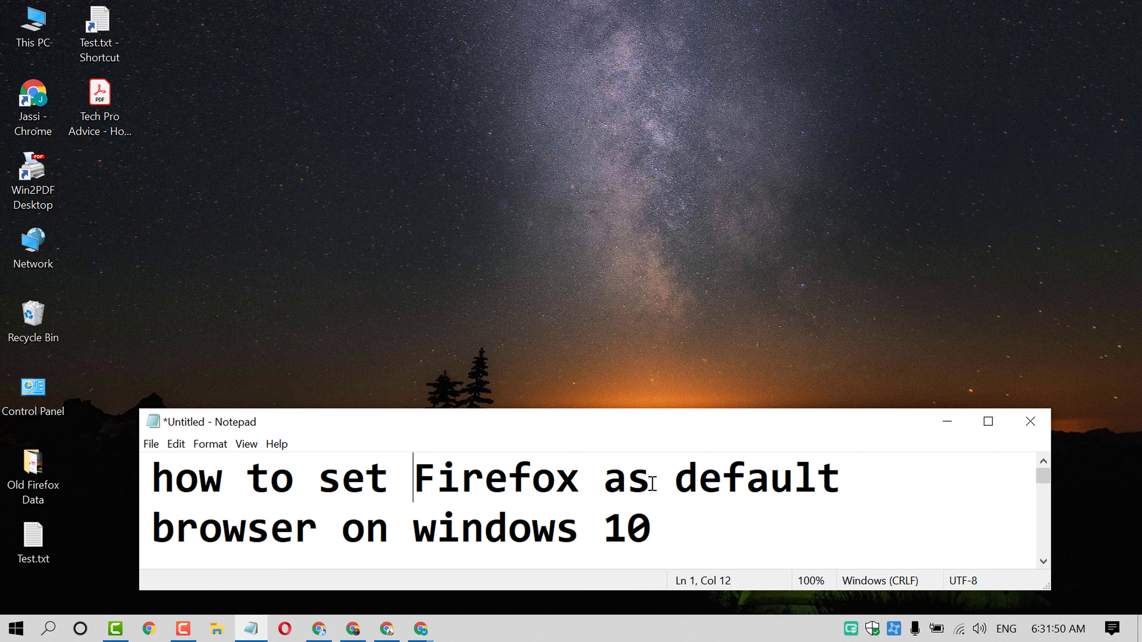
pyautogui.moveTo(503, 543)
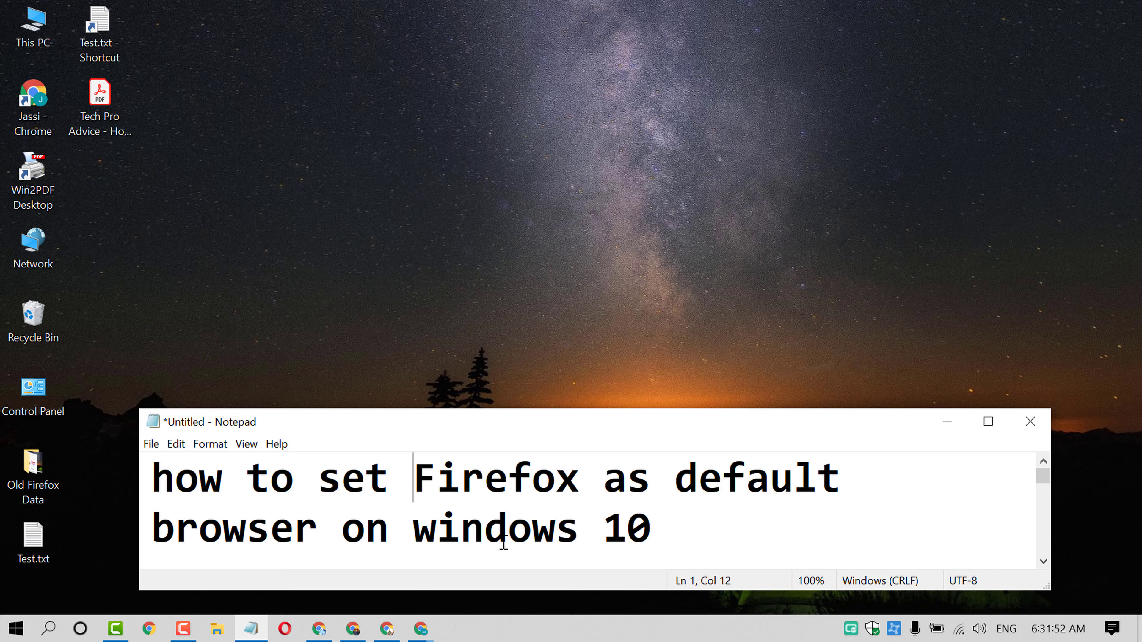
pyautogui.moveTo(840, 320)
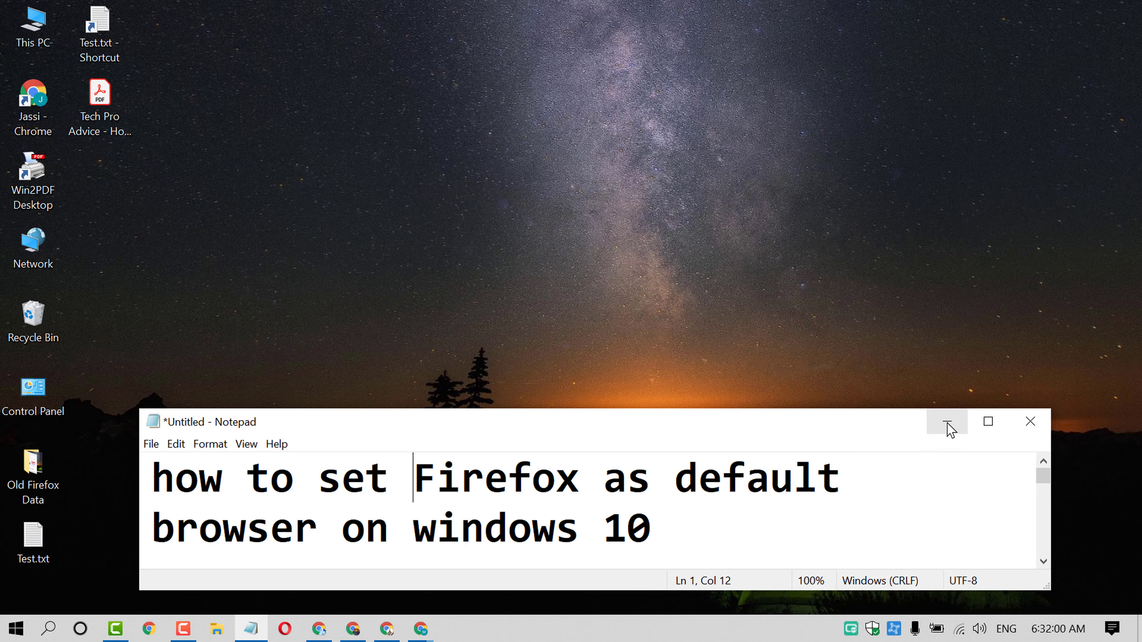
# Step: Minimize Notepad and search Windows for "default apps"
pyautogui.click(946, 422)
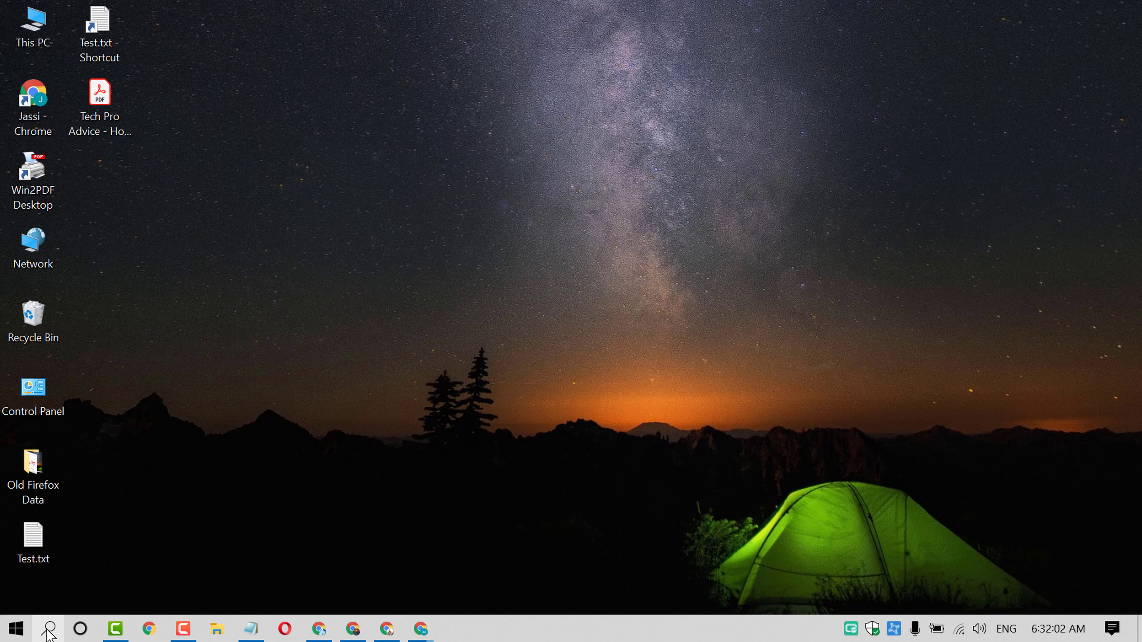
pyautogui.click(48, 628)
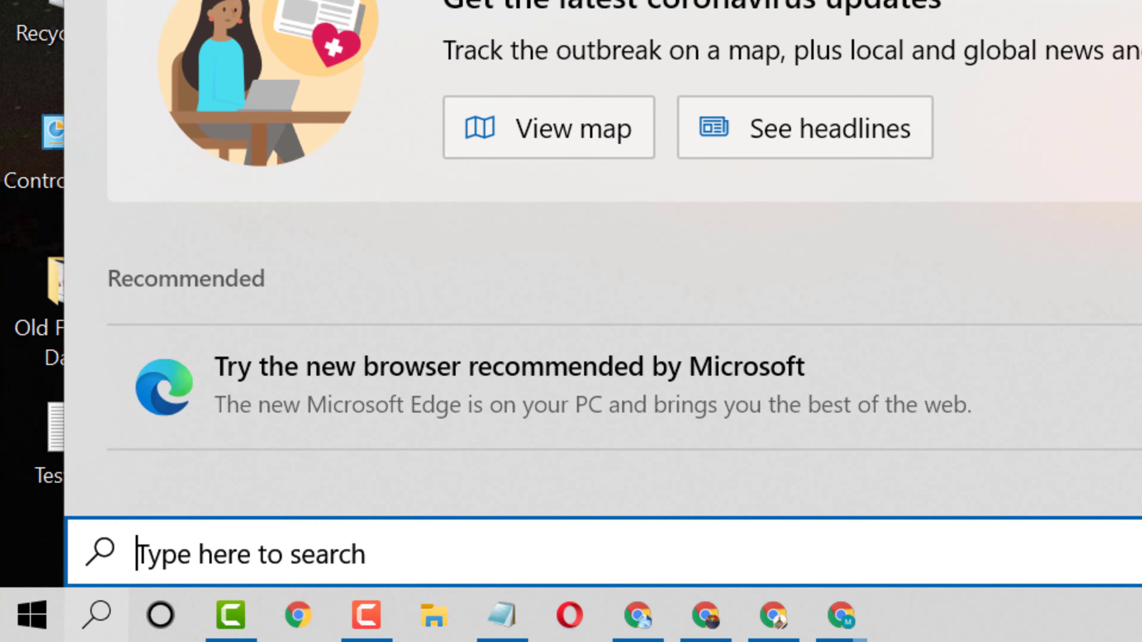
pyautogui.write('d')
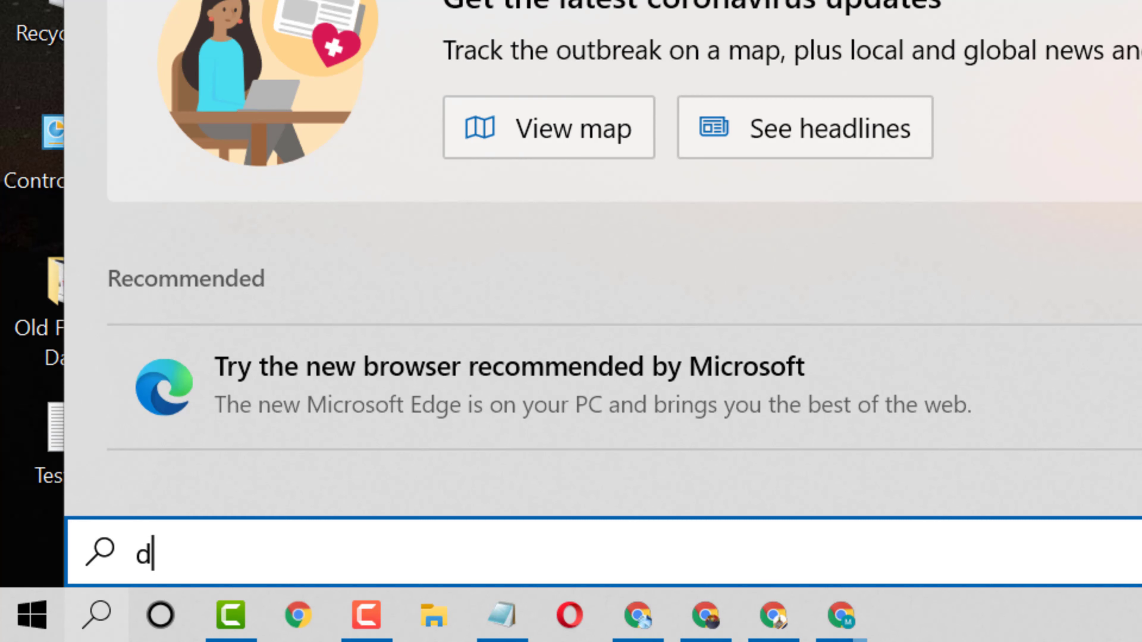
pyautogui.write('efault apps')
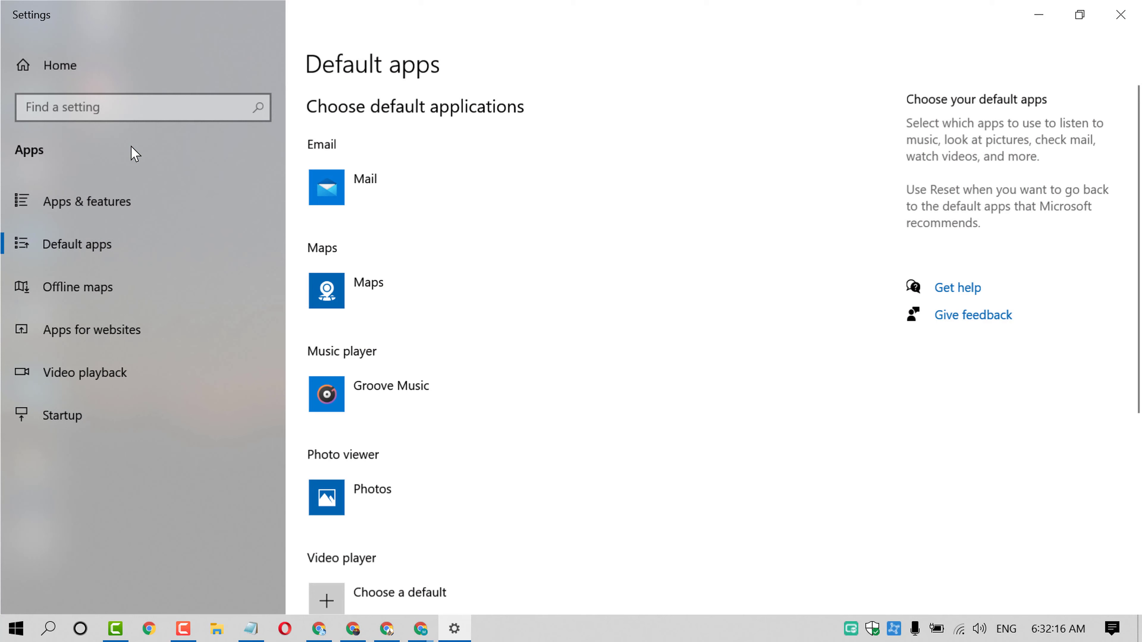
# Step: Scroll the Default apps page down to the Web browser entry
pyautogui.scroll(-3)
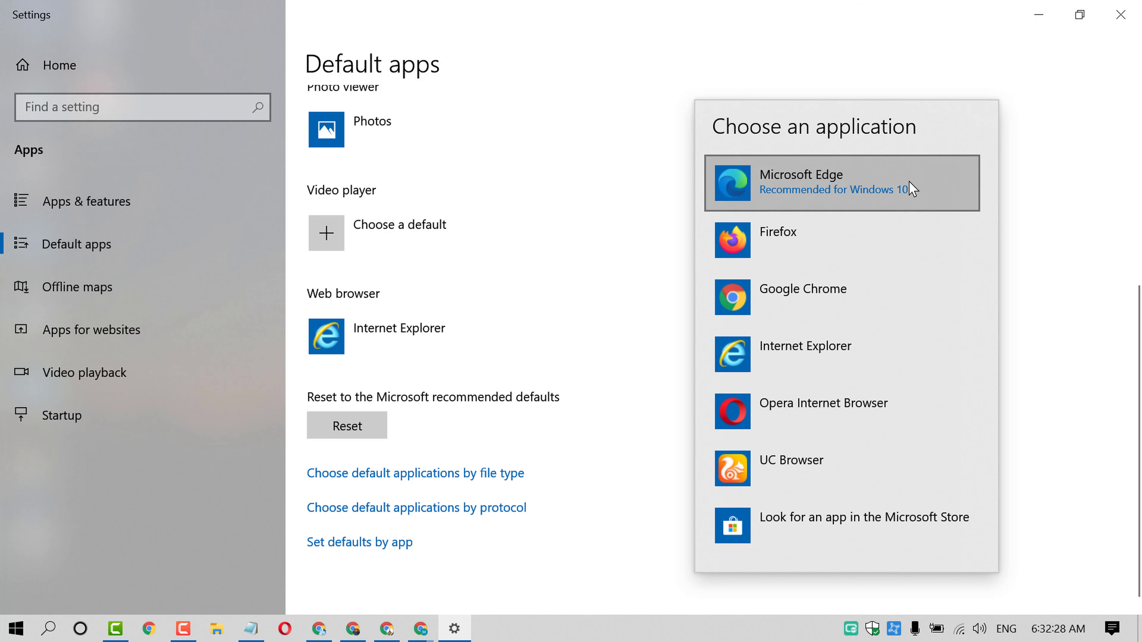
pyautogui.moveTo(773, 243)
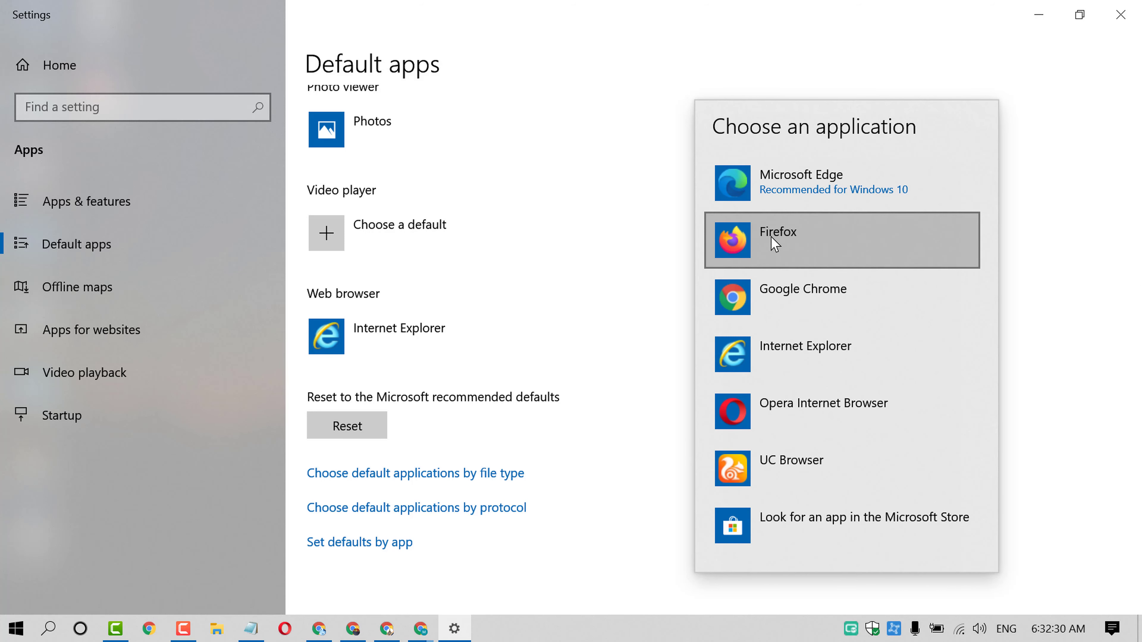
pyautogui.moveTo(801, 230)
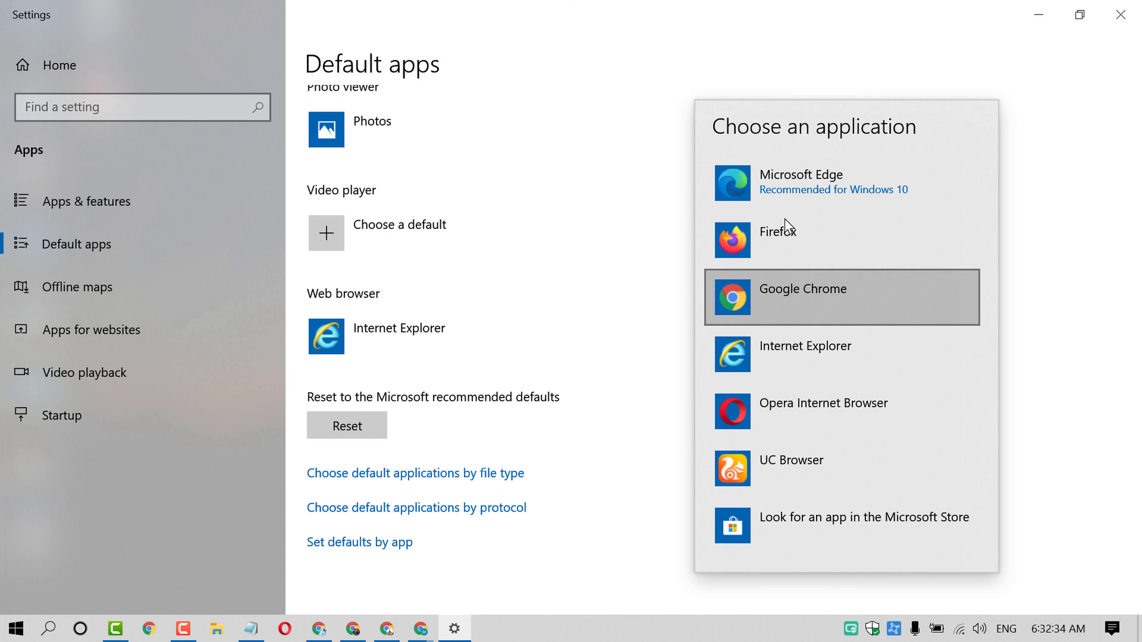
pyautogui.moveTo(781, 245)
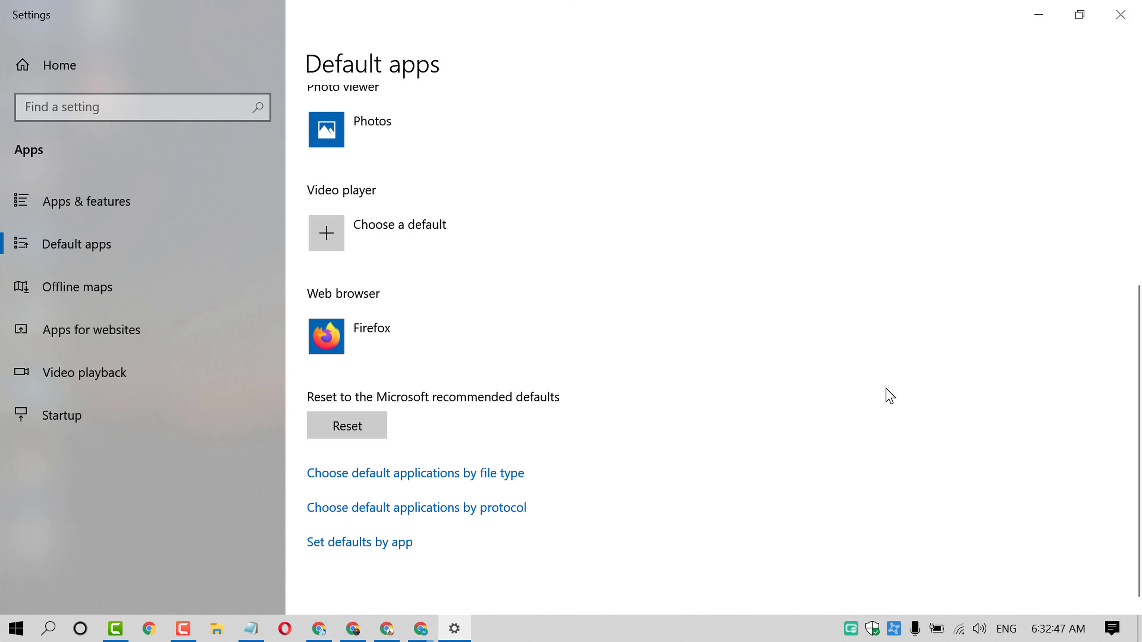
pyautogui.moveTo(1125, 57)
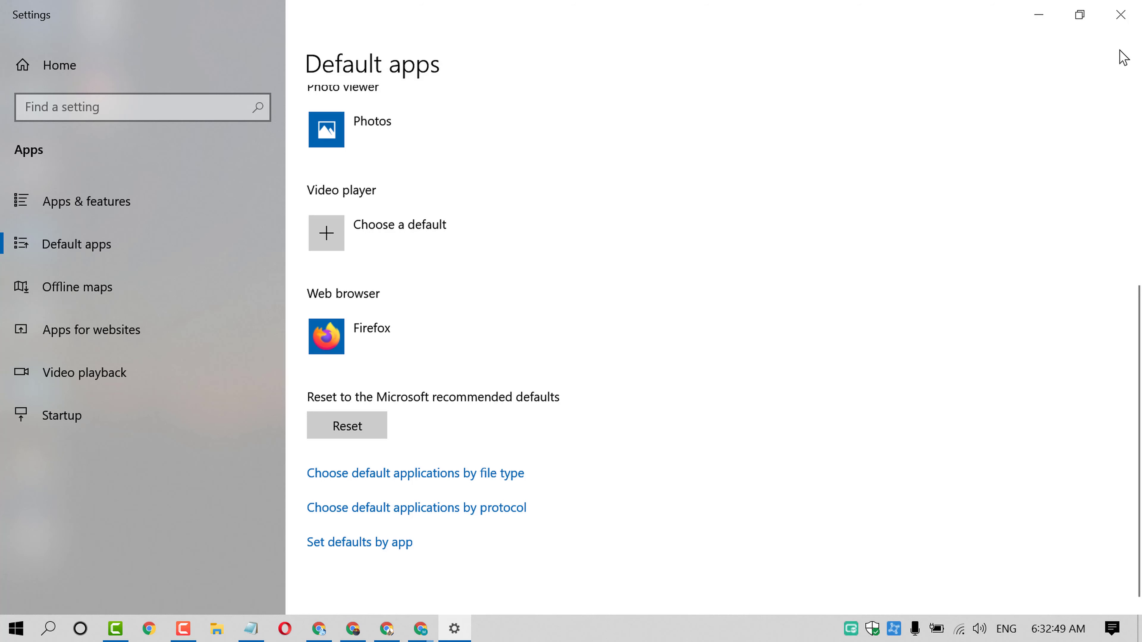